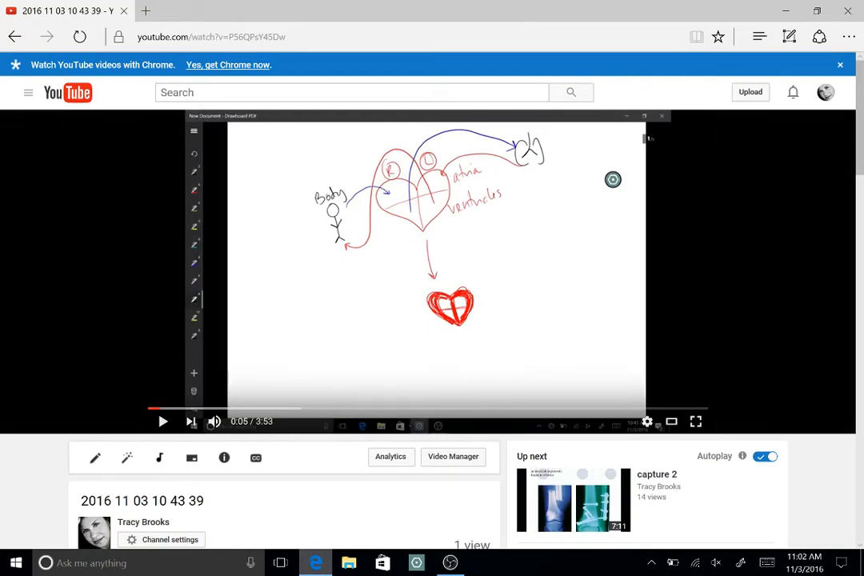
Step: Start the heart failure drawing video and make it full screen
{"action": "left_click", "coordinate": [694, 422]}
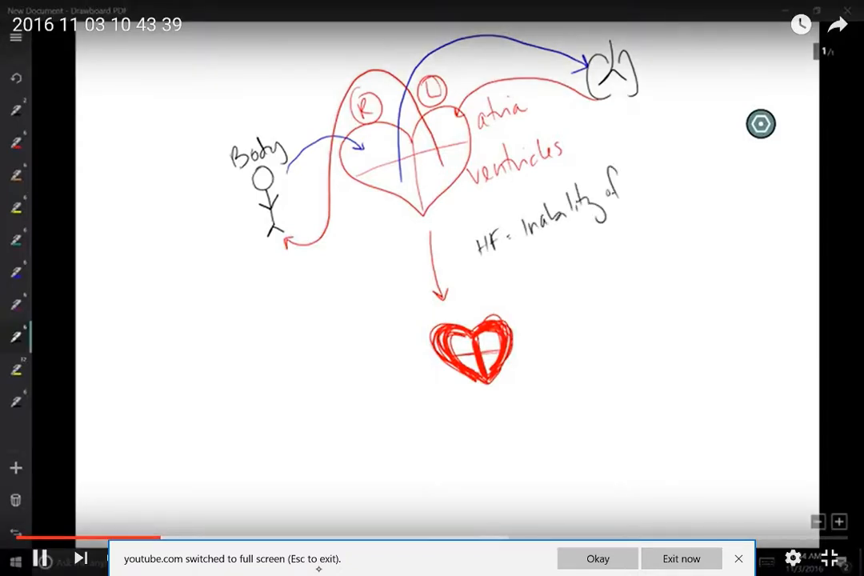
Step: Complete the definition 'HF = Inability of heart to supply O2 to body'
{"action": "left_click_drag", "start_coordinate": [536, 256], "coordinate": [608, 240]}
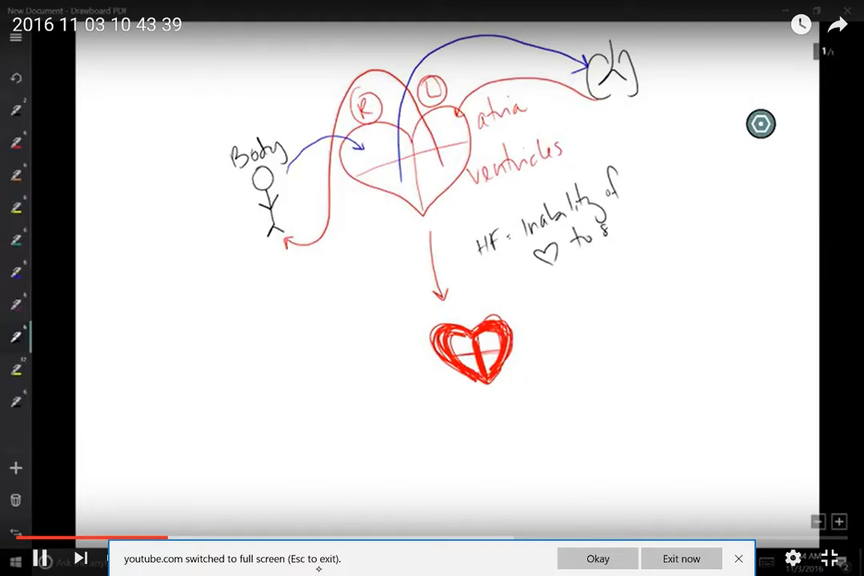
{"action": "type", "text": "supply O2"}
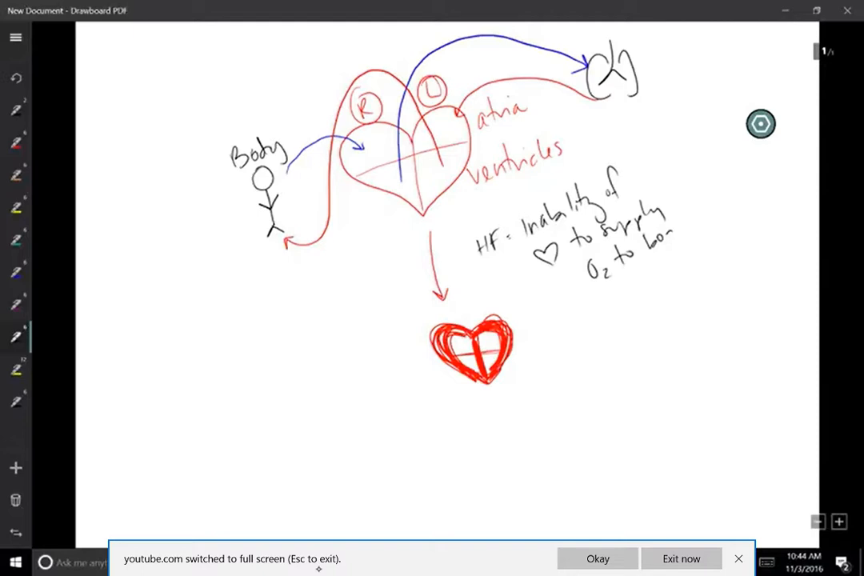
{"action": "left_click_drag", "start_coordinate": [664, 228], "coordinate": [700, 248]}
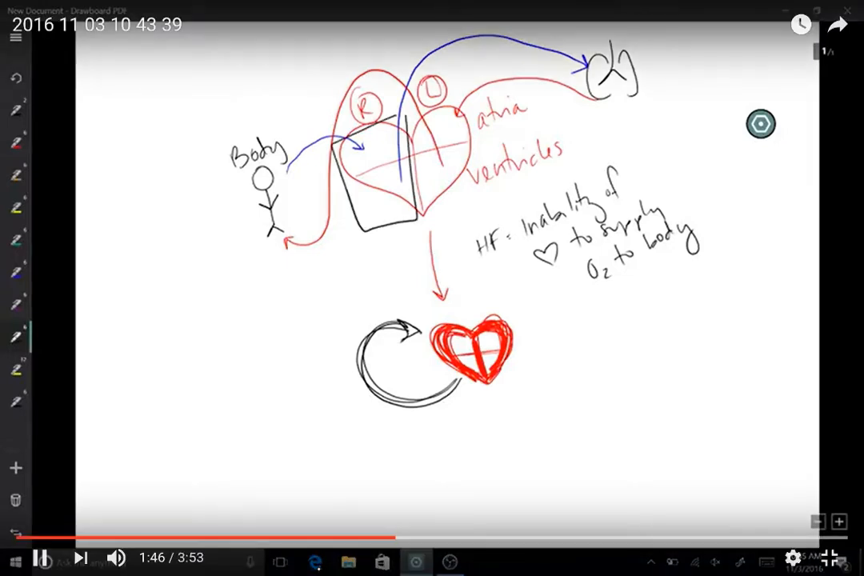
Step: Draw a box around one side of the heart diagram
{"action": "left_click_drag", "start_coordinate": [360, 180], "coordinate": [392, 220]}
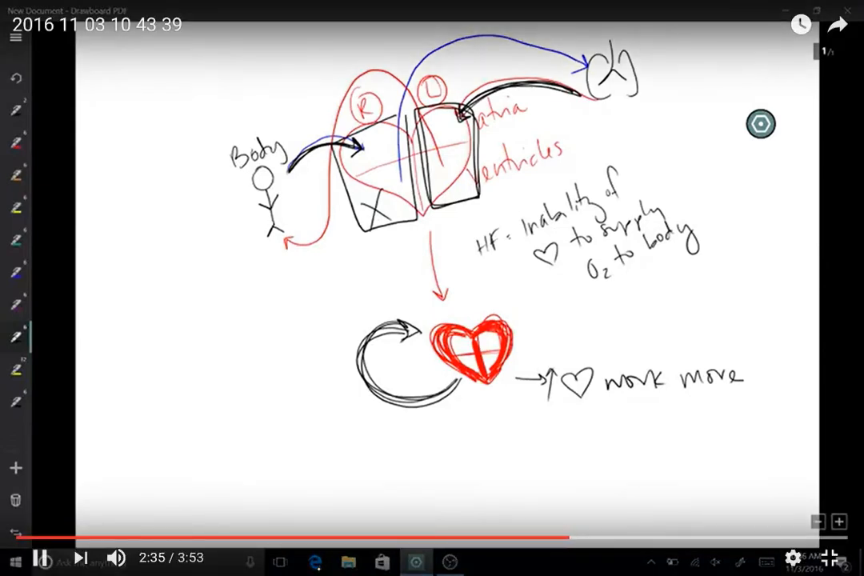
Step: Write '↓♥ workload' under 'work more' and link it to the loop with a blocking bar
{"action": "left_click_drag", "start_coordinate": [548, 432], "coordinate": [596, 452]}
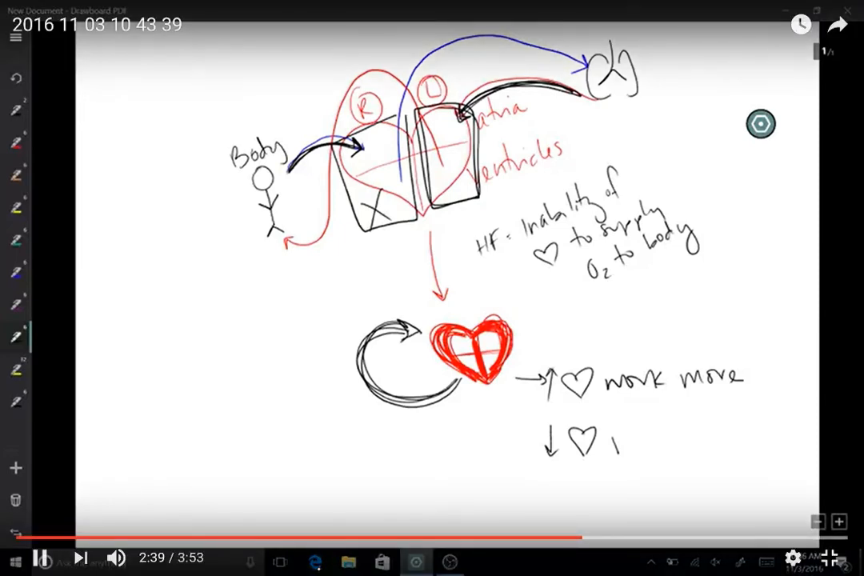
{"action": "type", "text": "work↓"}
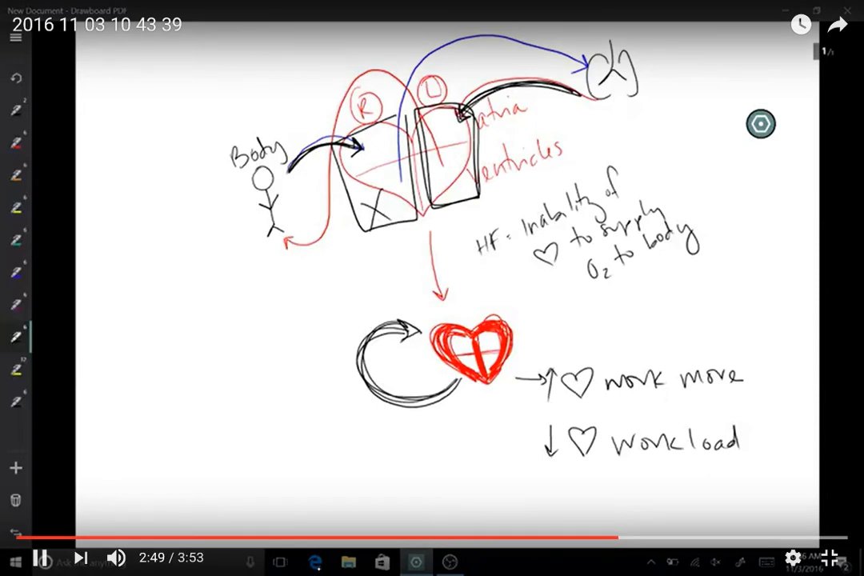
{"action": "left_click_drag", "start_coordinate": [408, 416], "coordinate": [444, 416]}
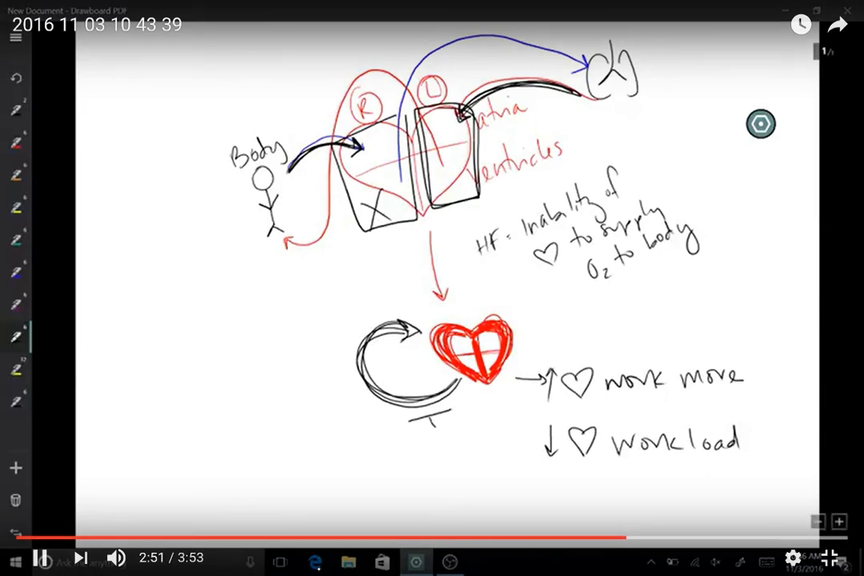
{"action": "left_click_drag", "start_coordinate": [432, 412], "coordinate": [544, 448]}
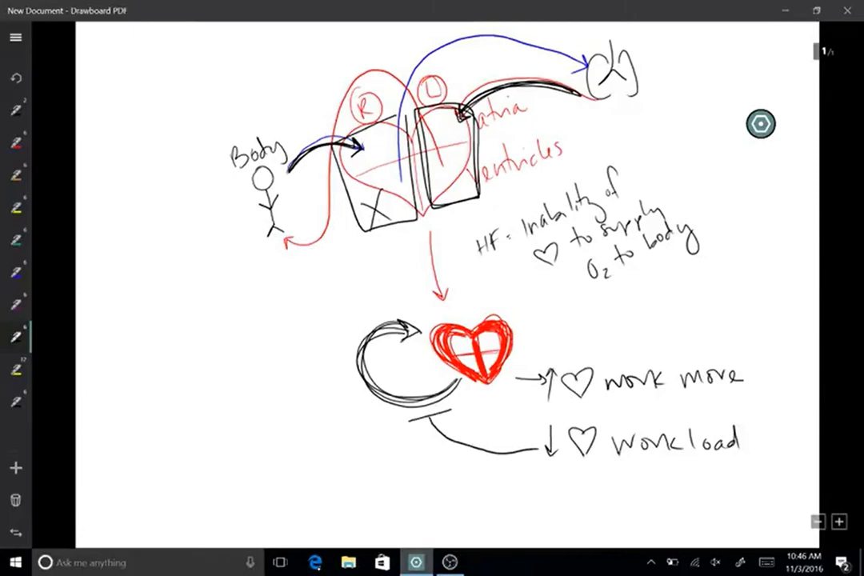
Step: Add 'acute β agonist' beside 'work more' and a double arrow to 'β blocker'
{"action": "left_click_drag", "start_coordinate": [736, 424], "coordinate": [544, 444]}
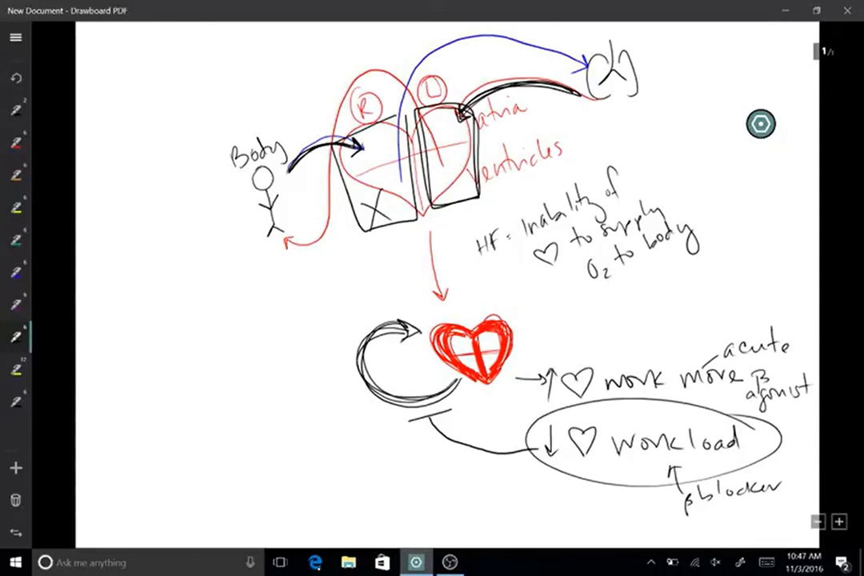
{"action": "left_click_drag", "start_coordinate": [772, 492], "coordinate": [792, 408]}
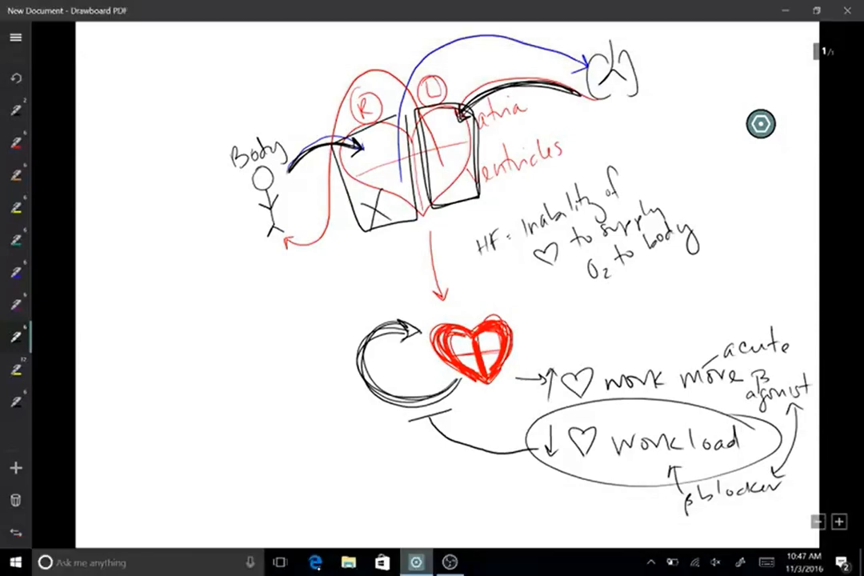